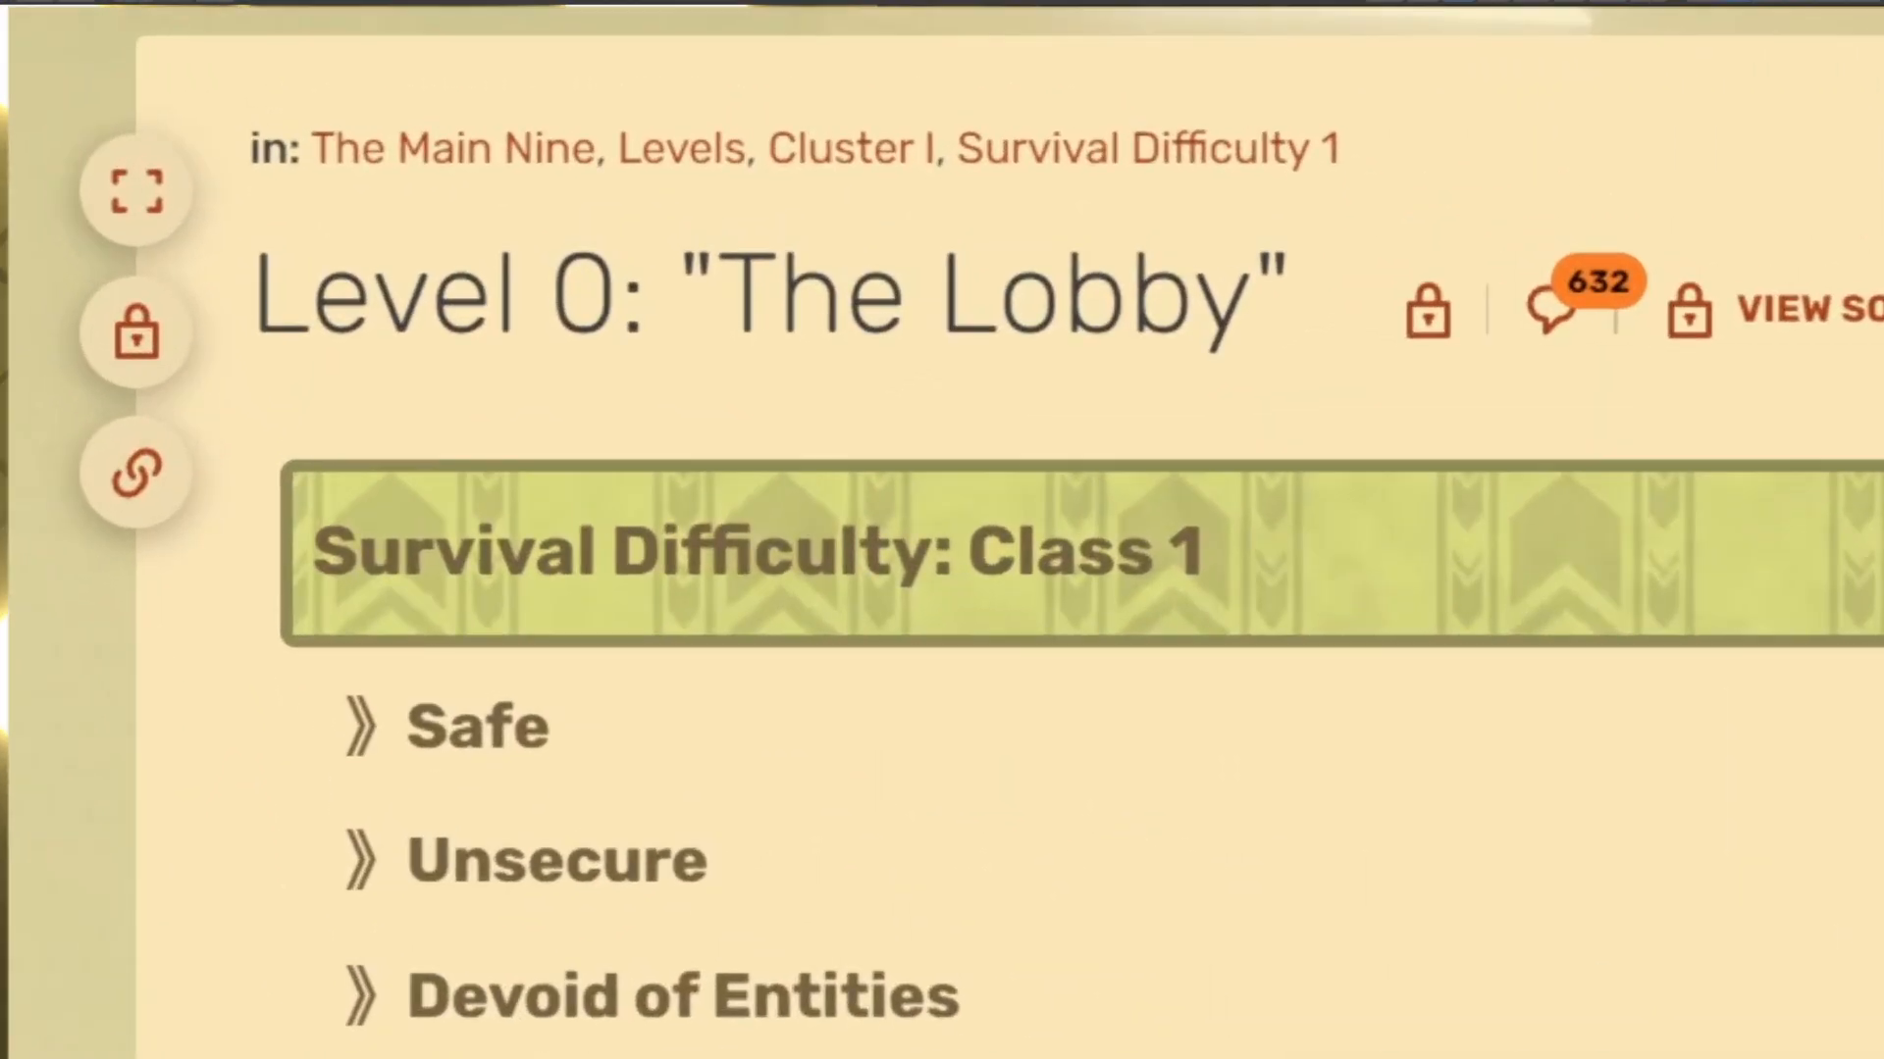
Step: Review the CeilingLight cubes under Lights lighting the yellow rooms in the Scene view
scroll(down, 3)
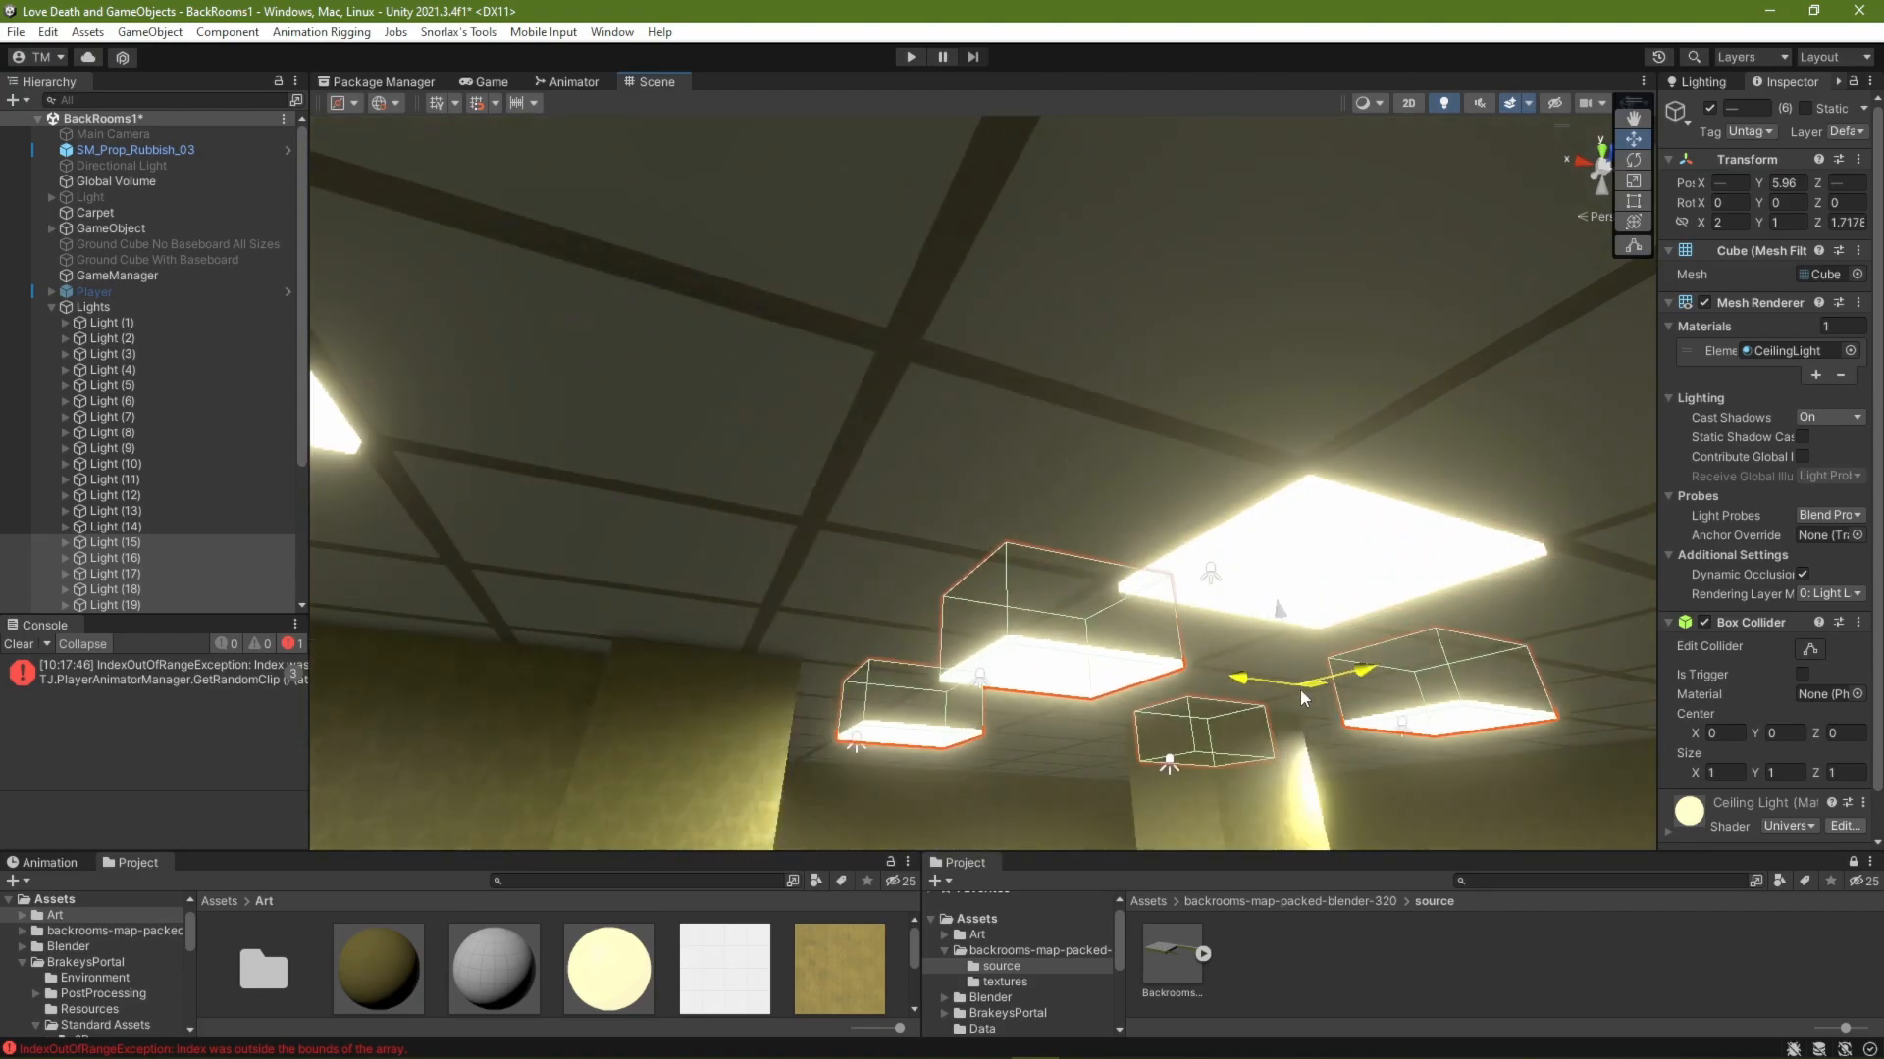
click(908, 57)
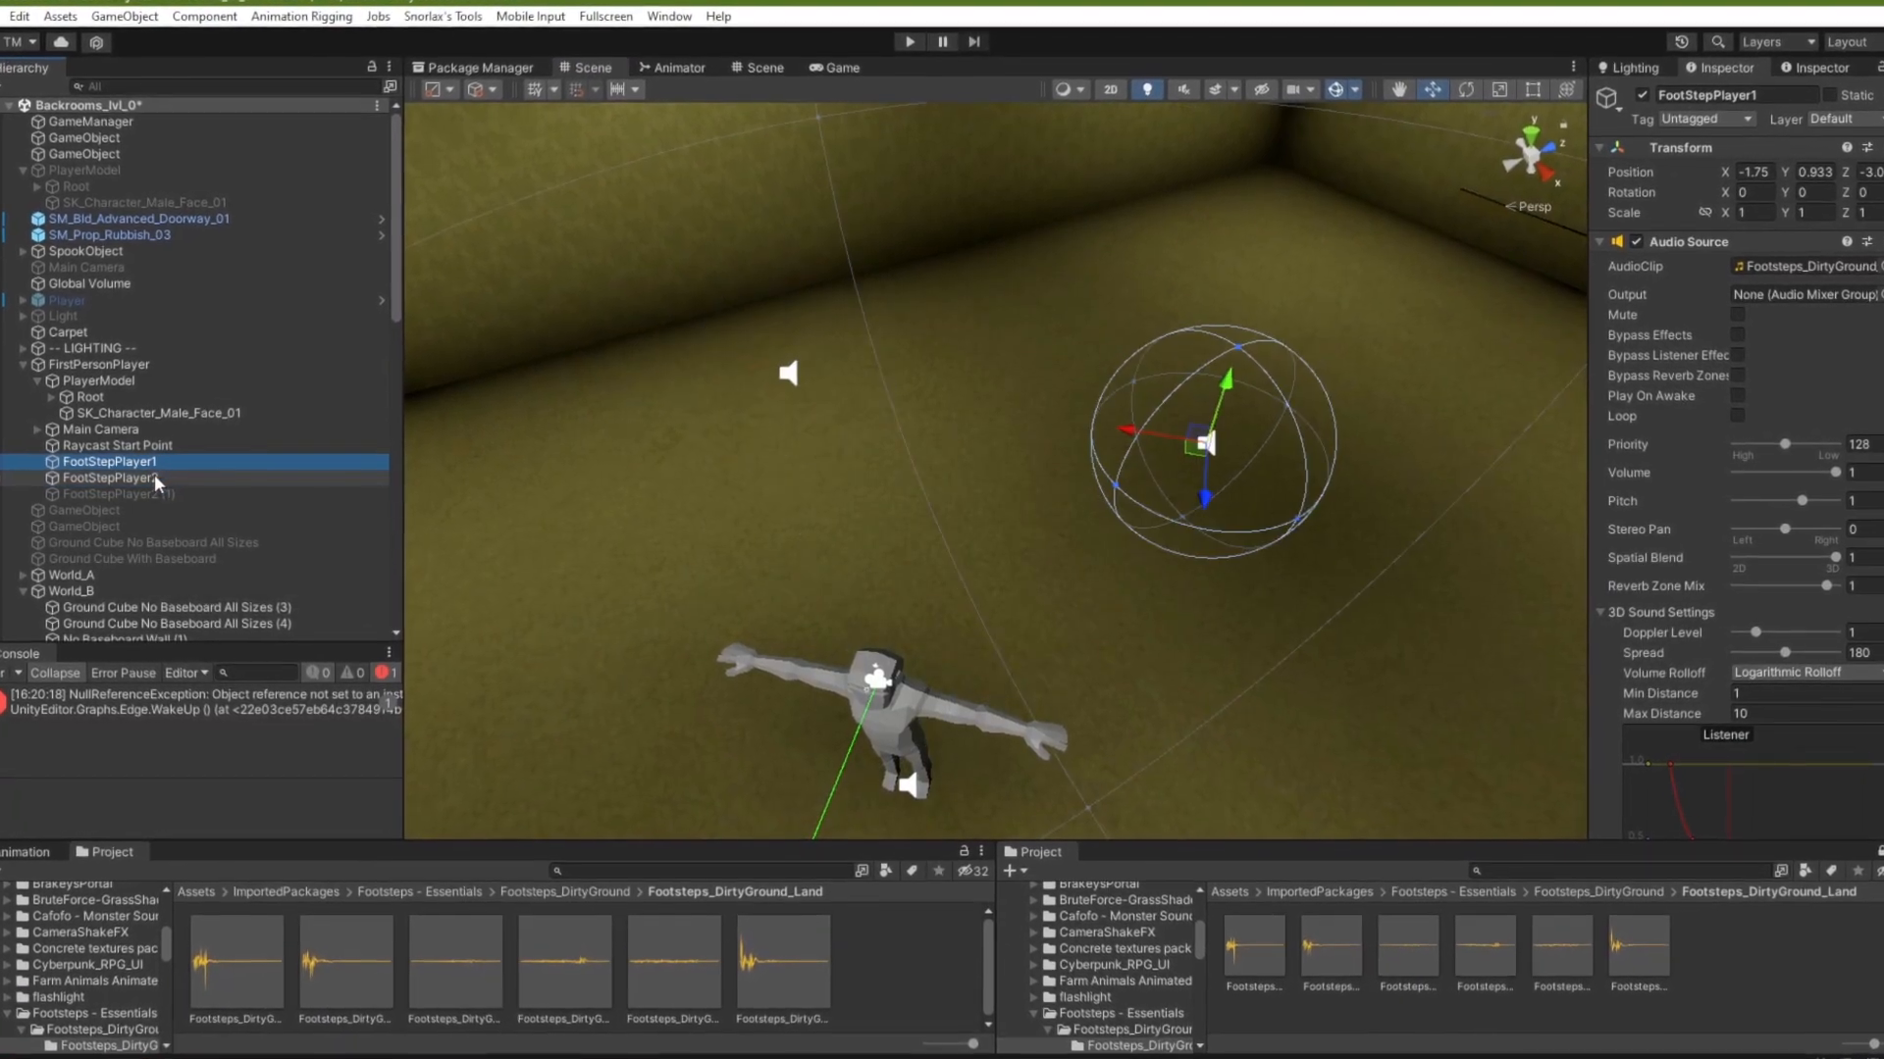
Step: Select the FootStepPlayer objects under FirstPersonPlayer with their Footsteps_DirtyGround audio clips
click(96, 477)
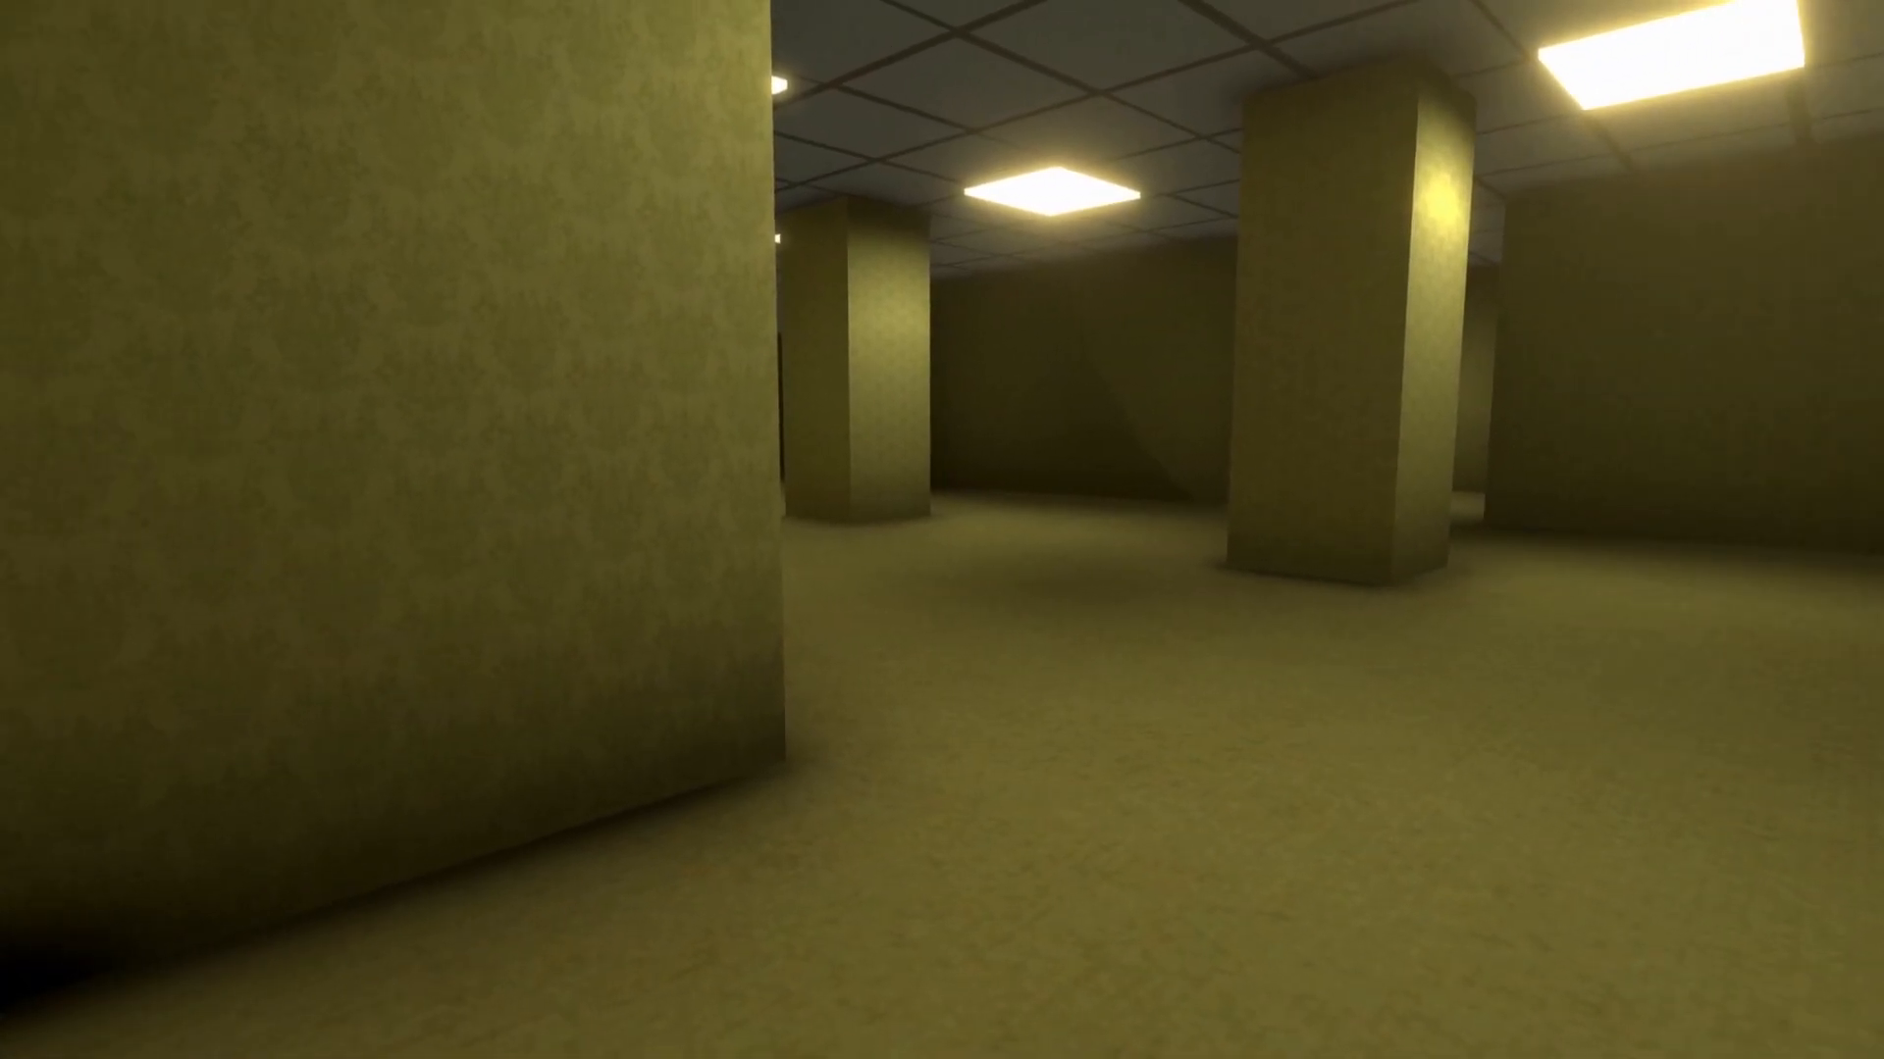
mouse_move(941, 530)
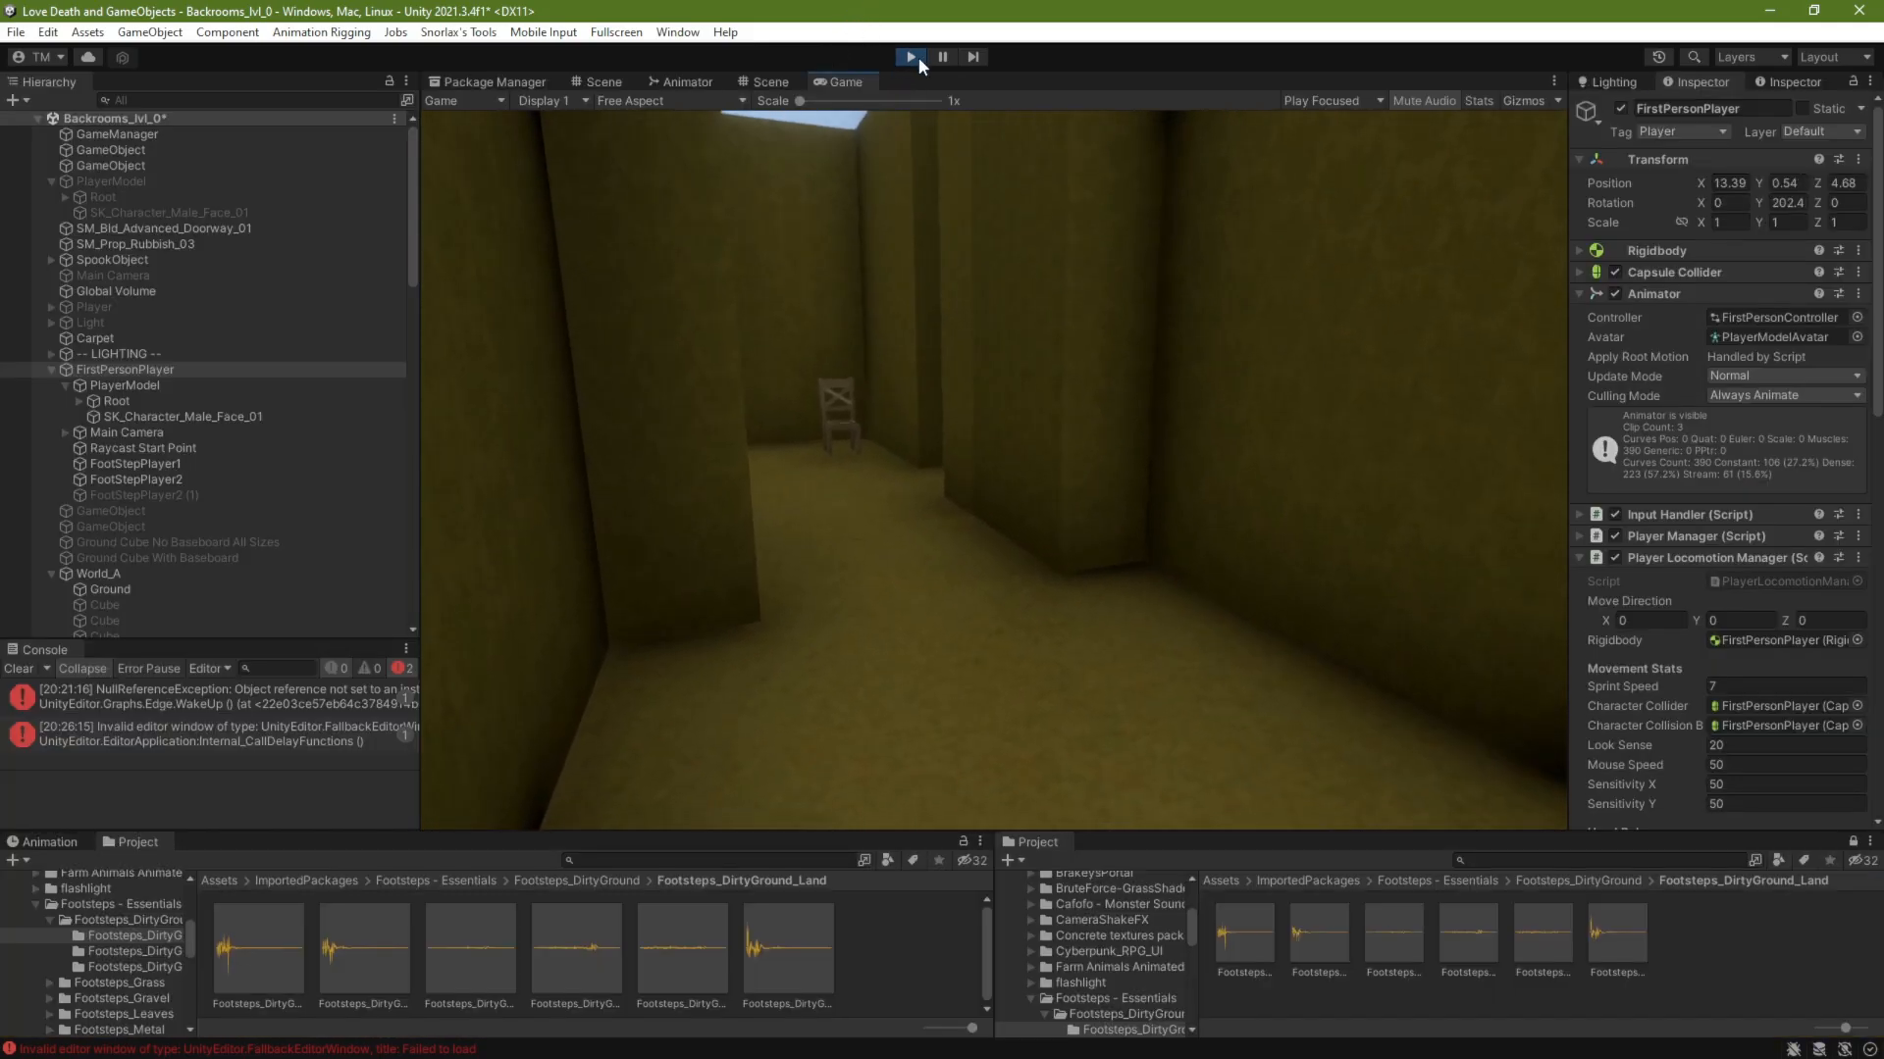
Step: Enter Play mode and walk forward through the dim corridor toward the chair
click(908, 57)
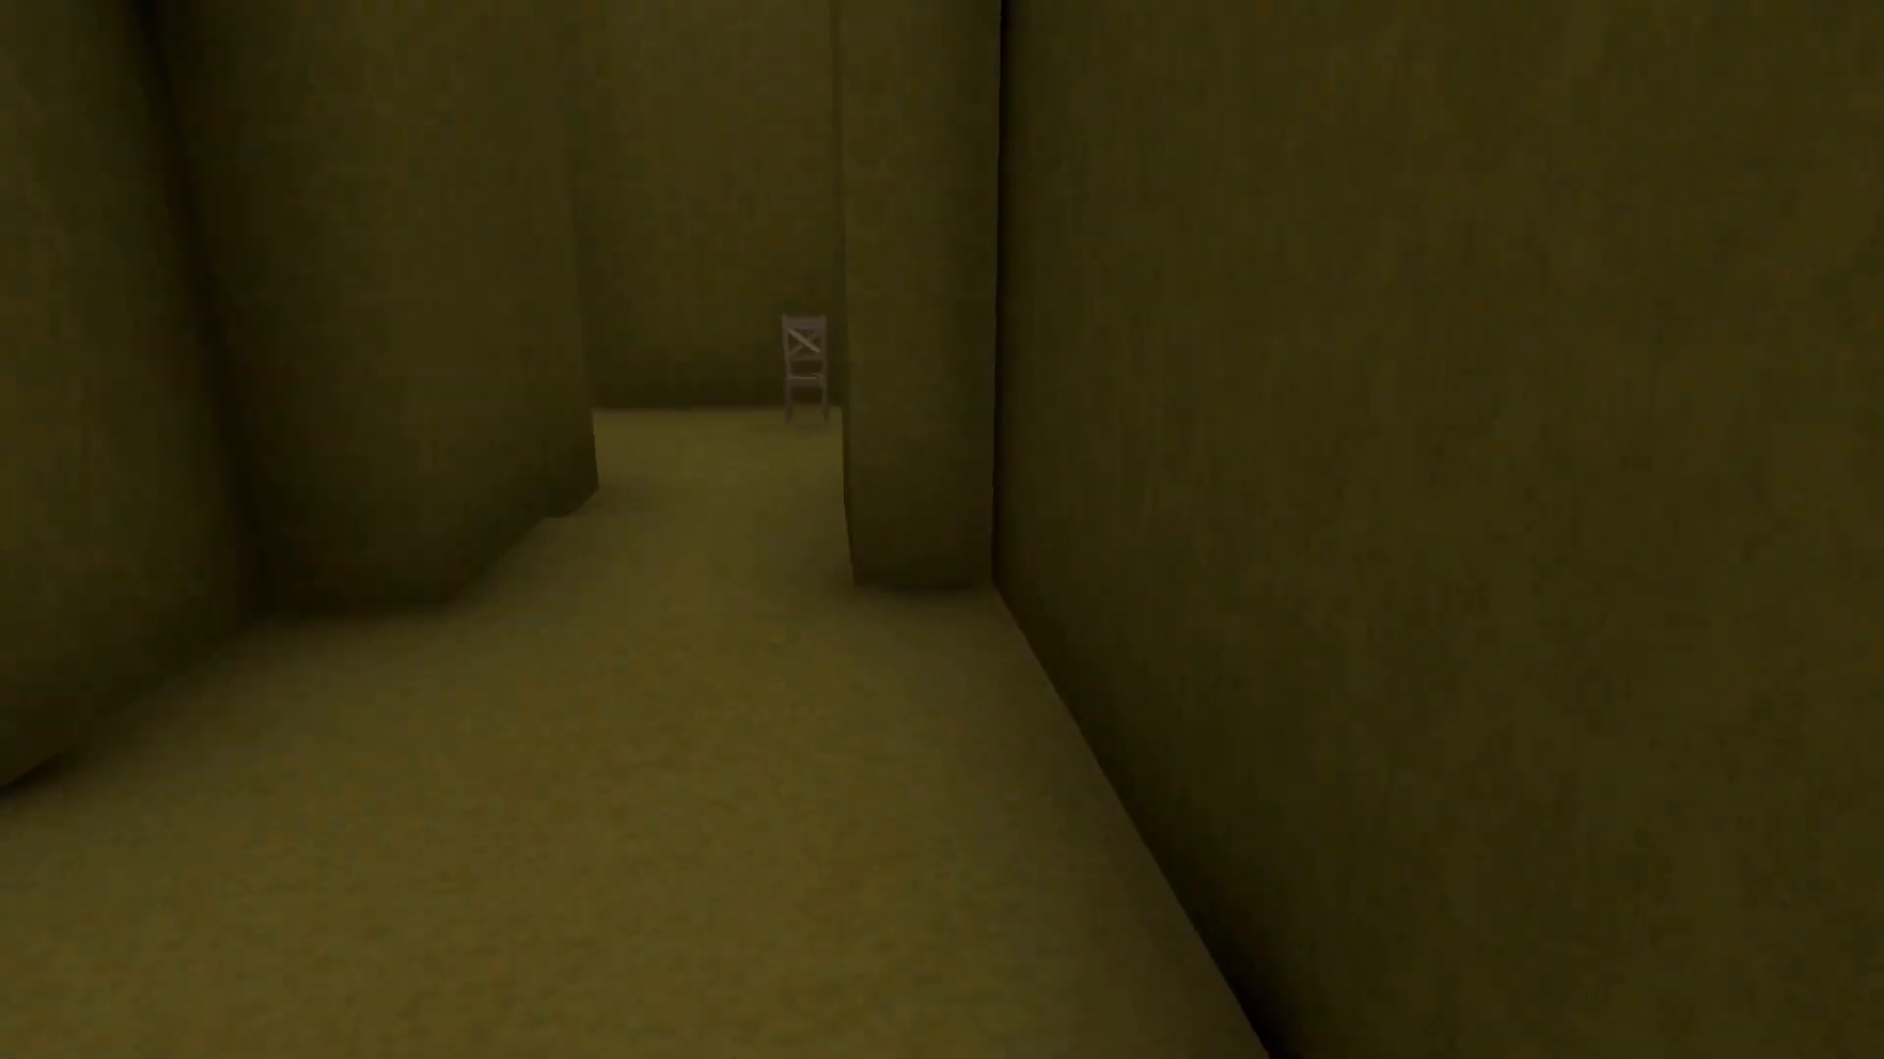
key(w)
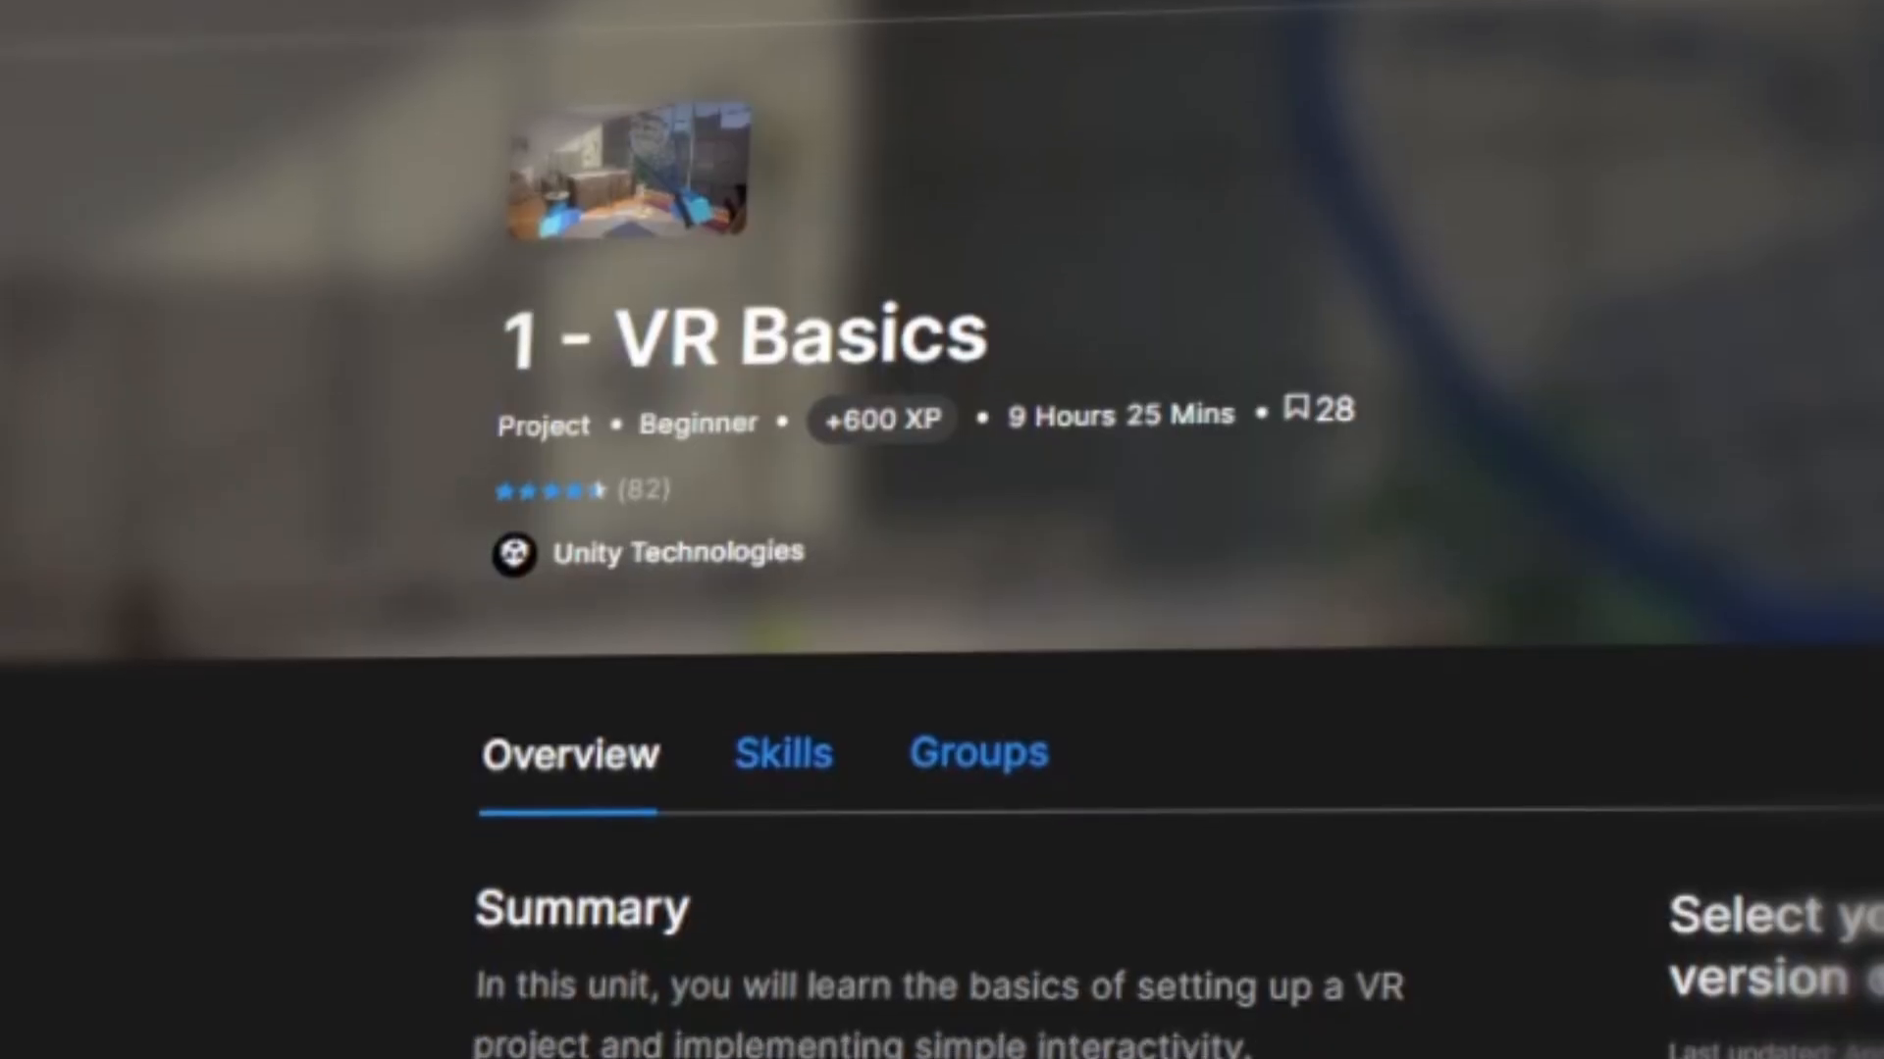
Step: Scroll the Overview summary of the 1 - VR Basics pathway on Unity Learn
scroll(down, 3)
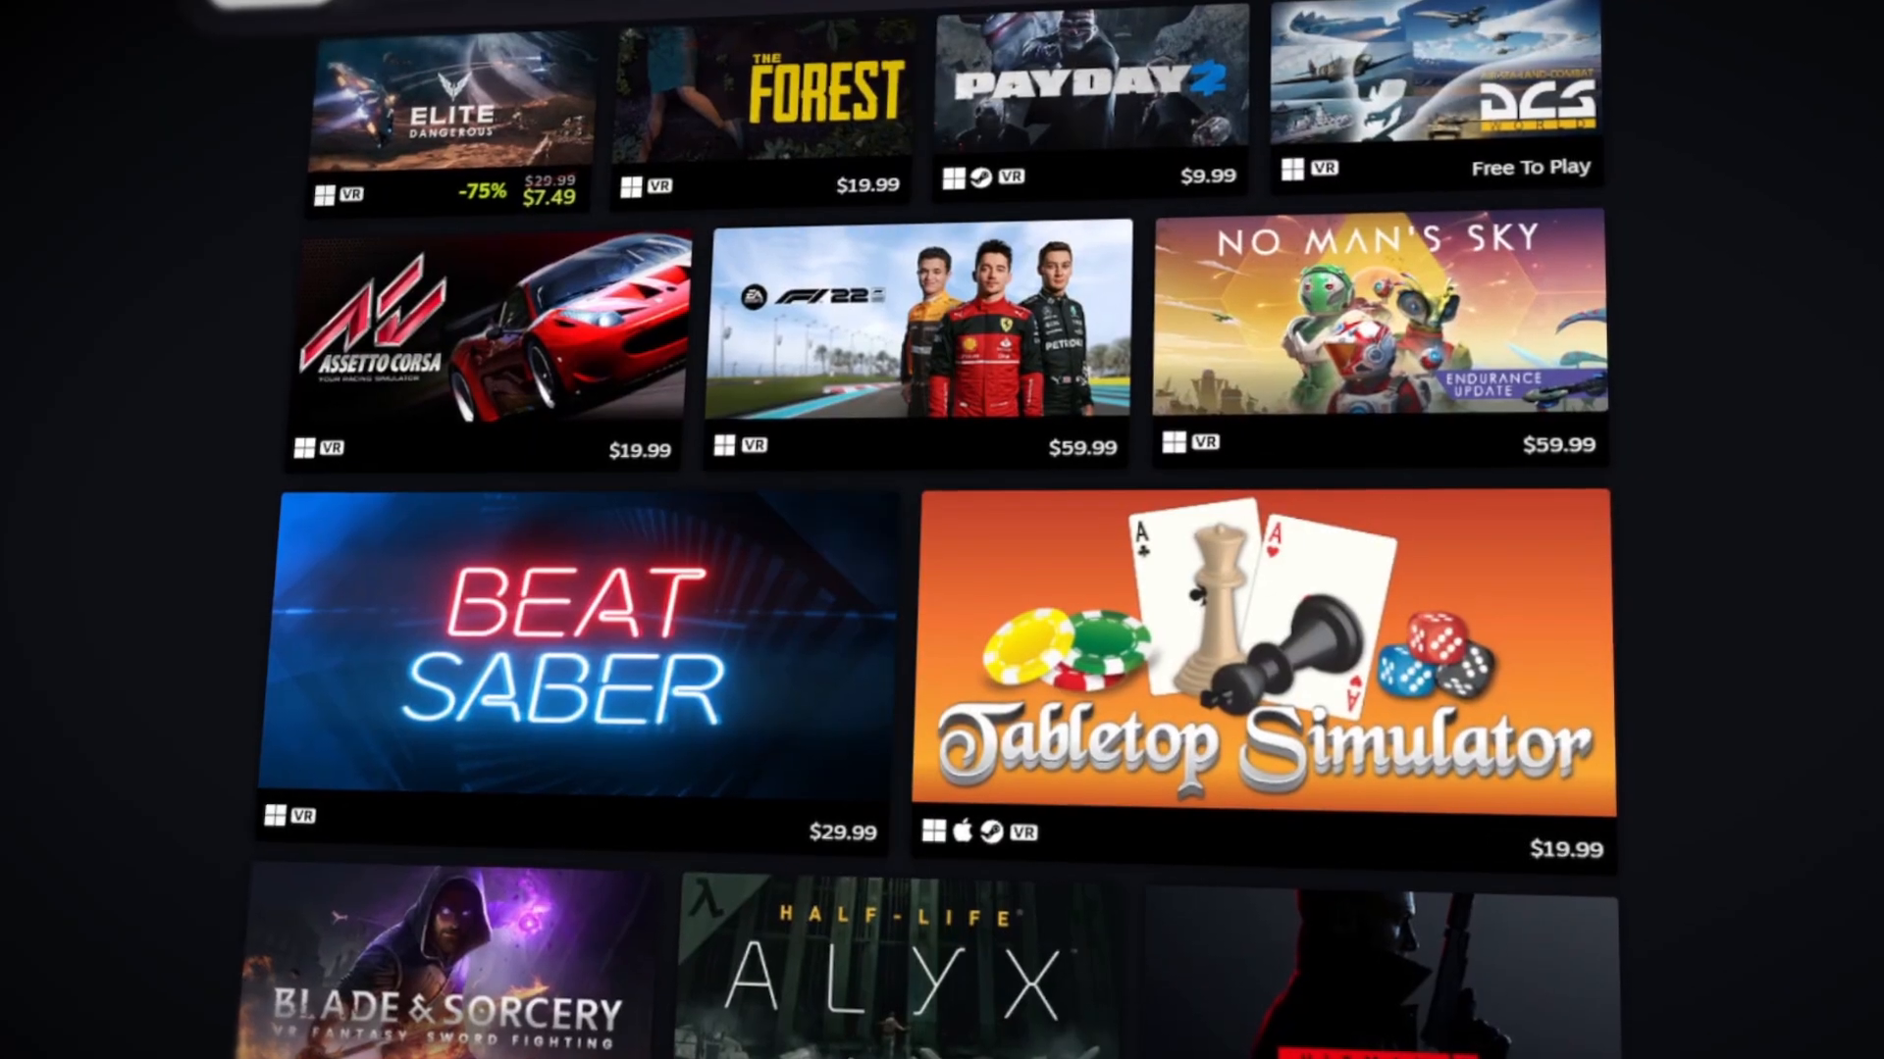
Step: Scroll the Steam VR grid past Beat Saber, Tabletop Simulator and Half-Life: Alyx
scroll(down, 3)
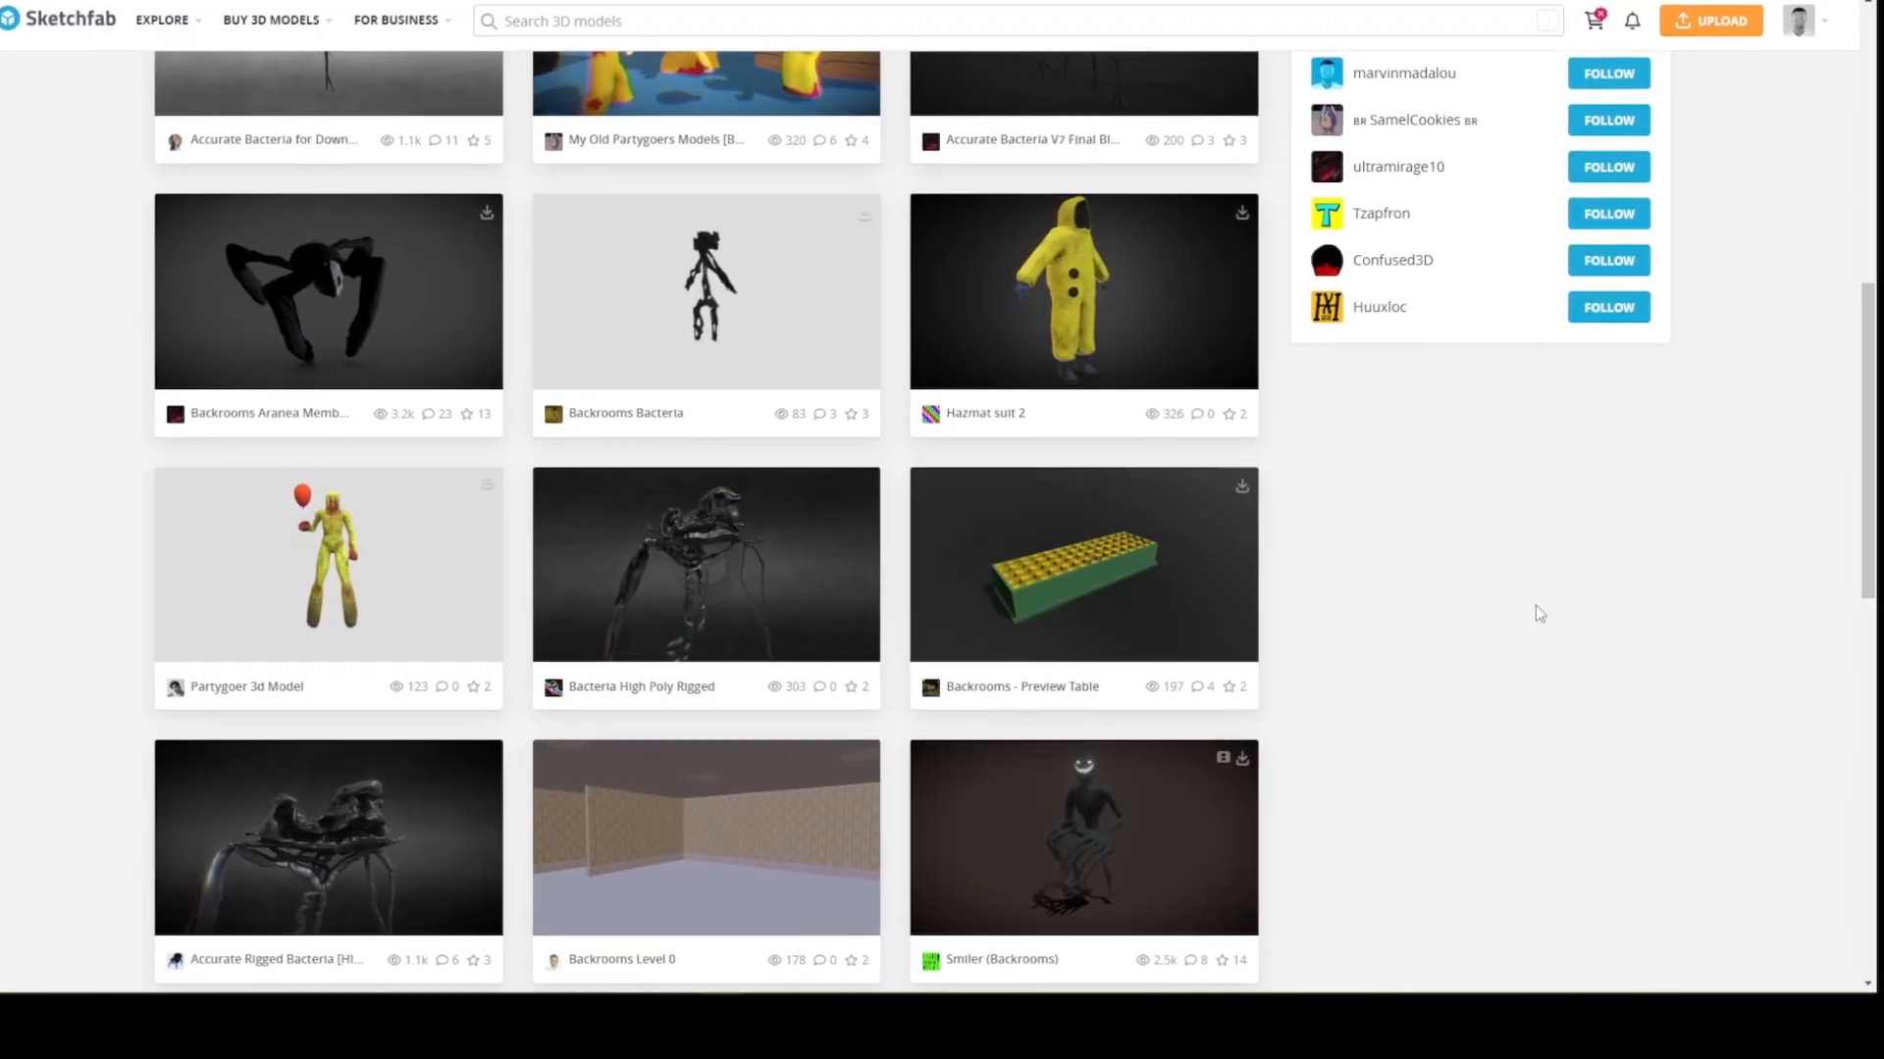
Step: Choose the Smiler (Backrooms) model from the Sketchfab Backrooms results
scroll(down, 3)
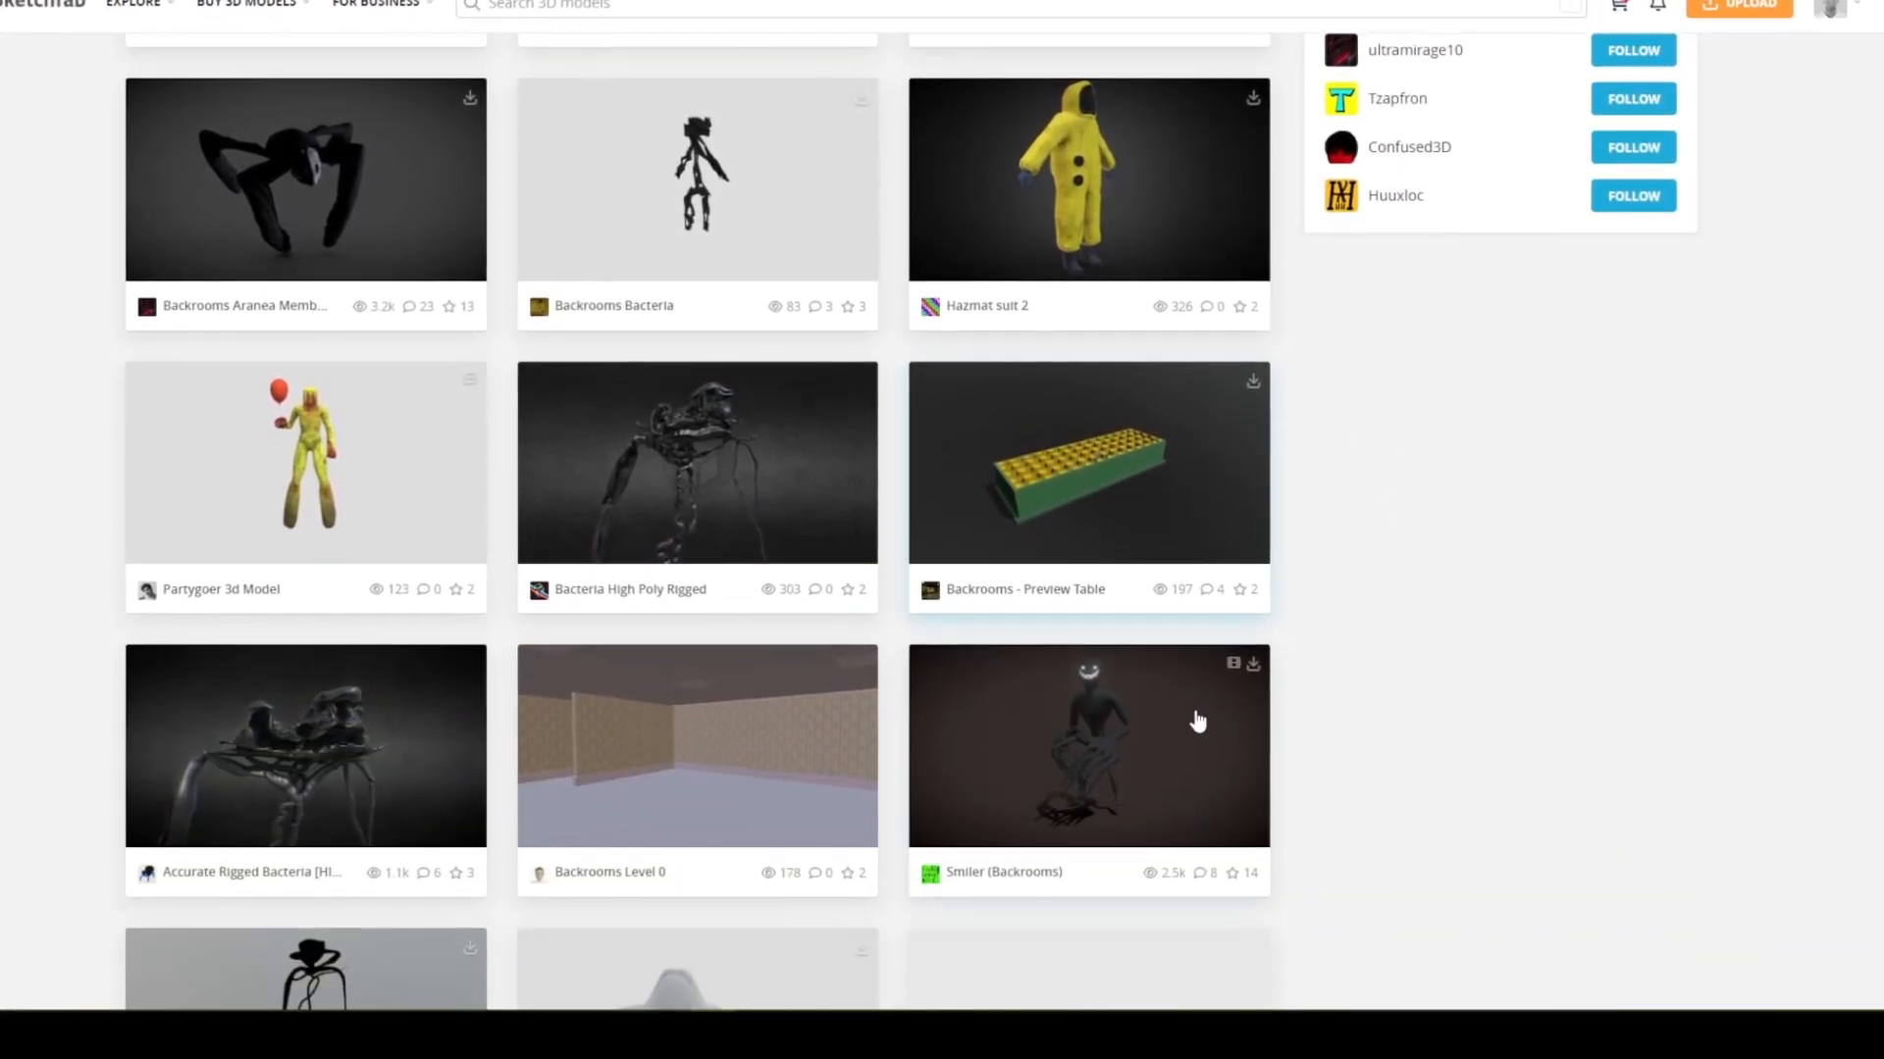
click(1087, 746)
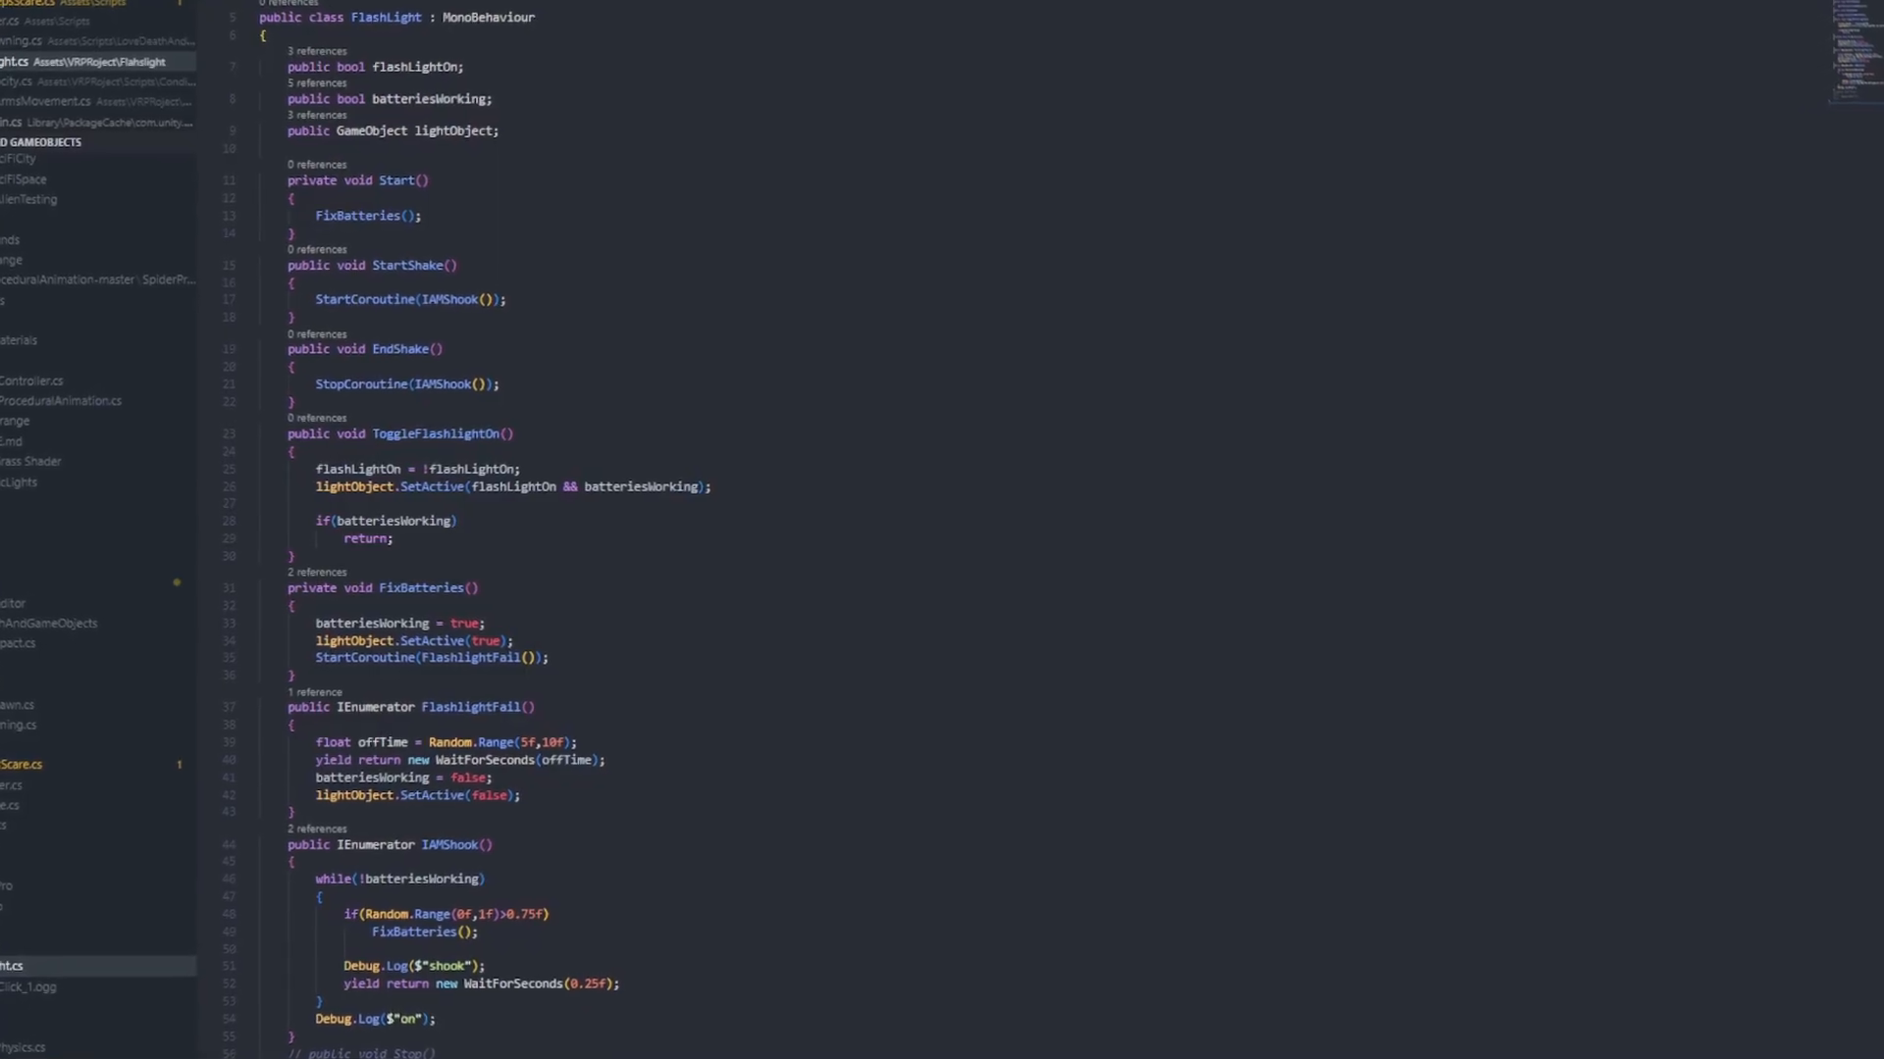
Step: Scroll FlashLight.cs through ToggleFlashlightOn, FixBatteries and the FlashlightFail shake loop
scroll(down, 3)
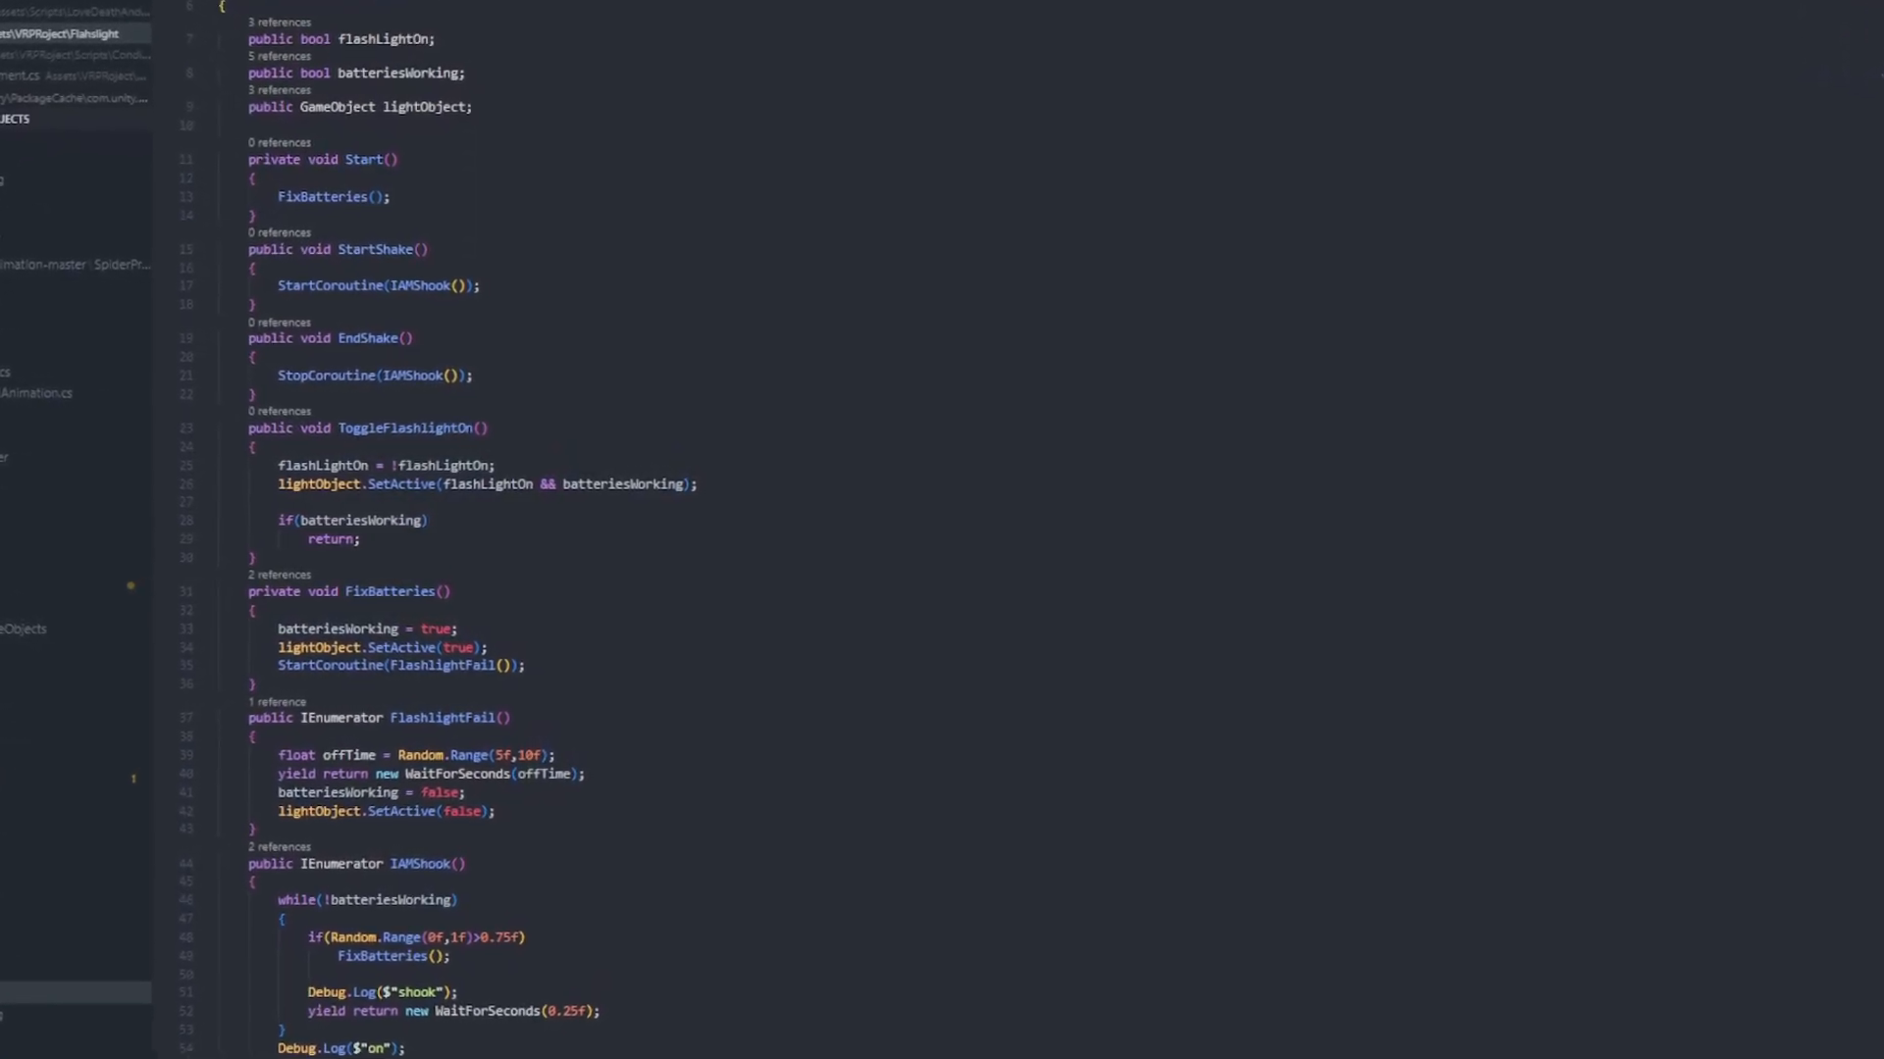